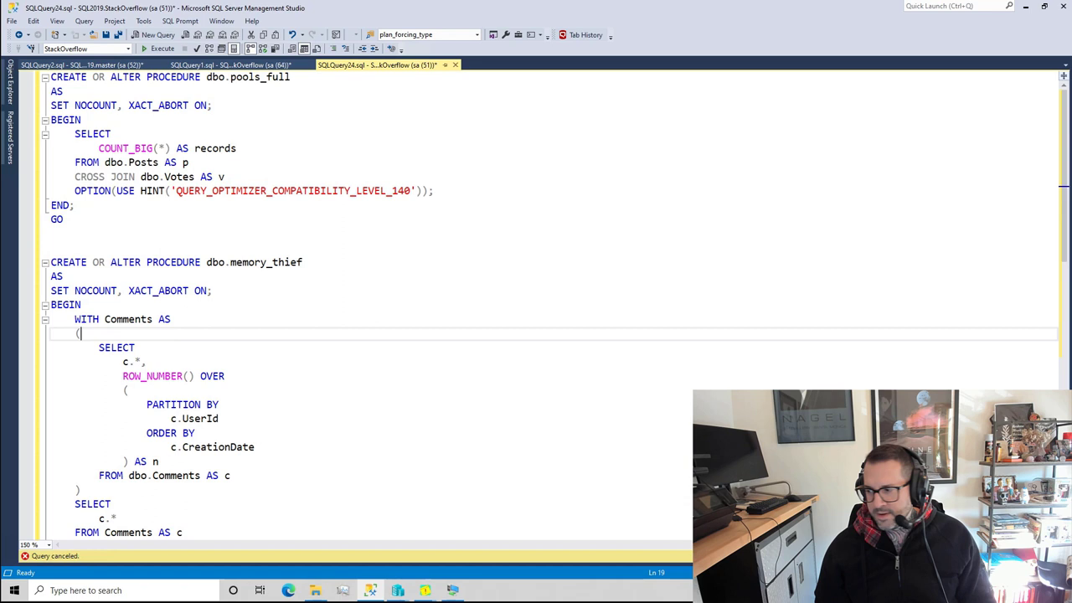
mouse_move(513, 281)
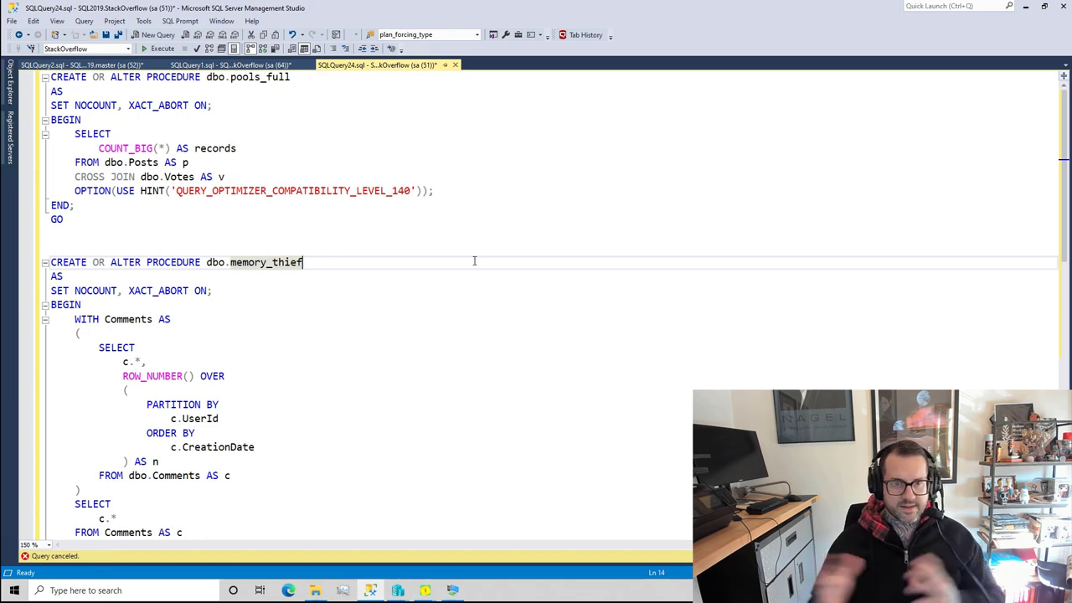
mouse_move(345, 255)
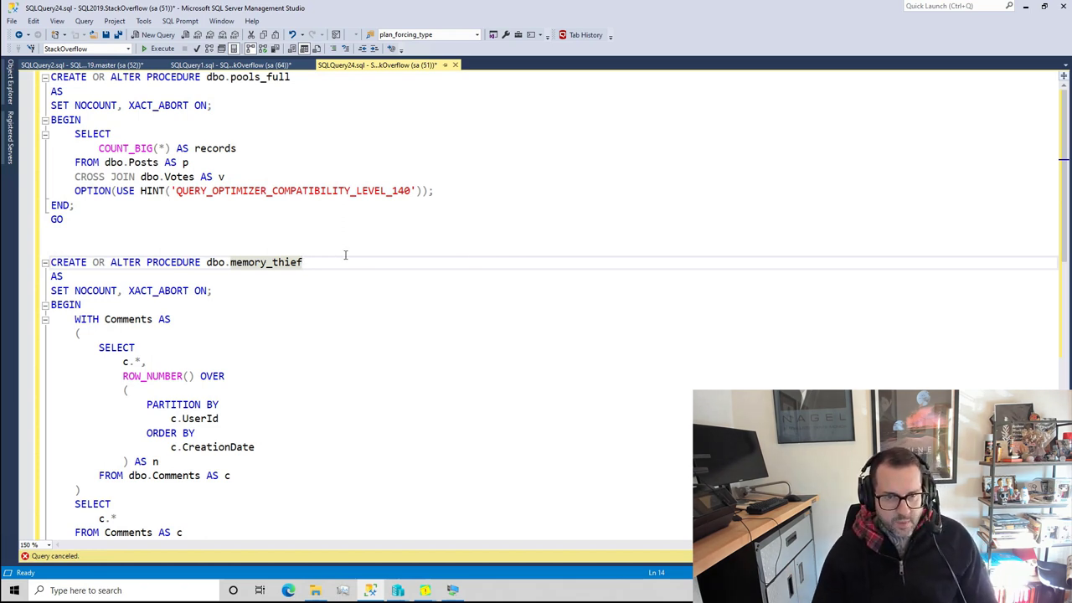
Step: Run the WhatsUpIndexes query on Posts (PK_Posts_Id, 46,947,633 rows) and show Object Explorer
left_click_drag(74, 134, 432, 191)
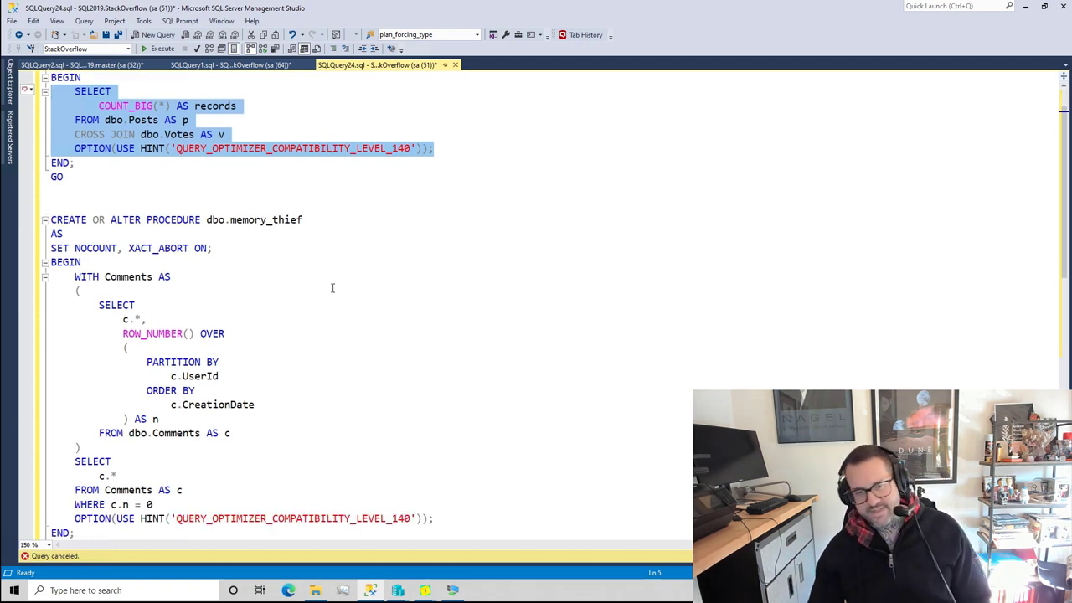
scroll("down", 3)
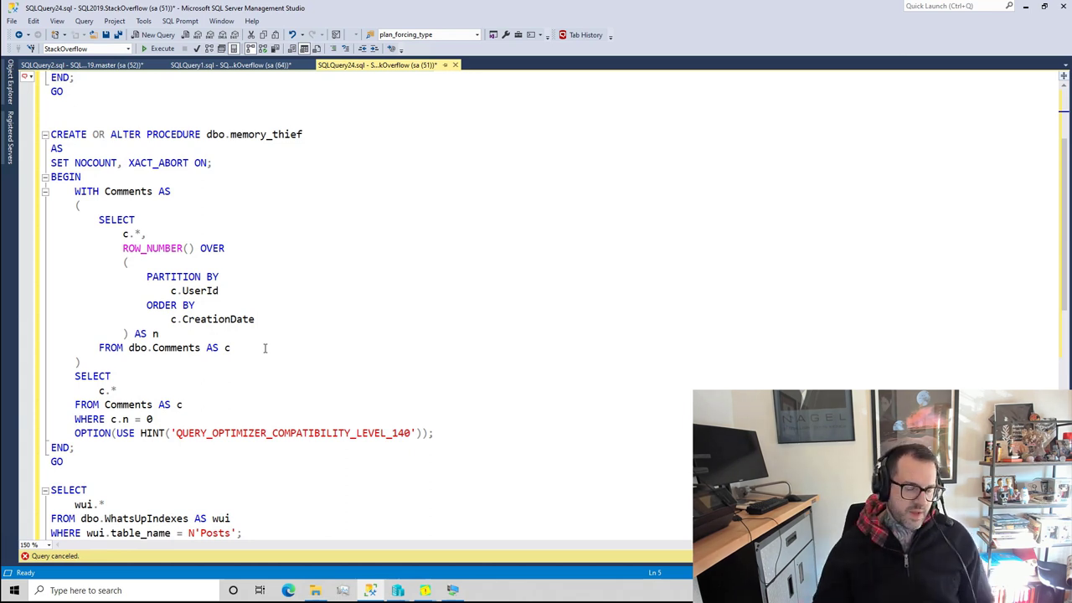
scroll("down", 3)
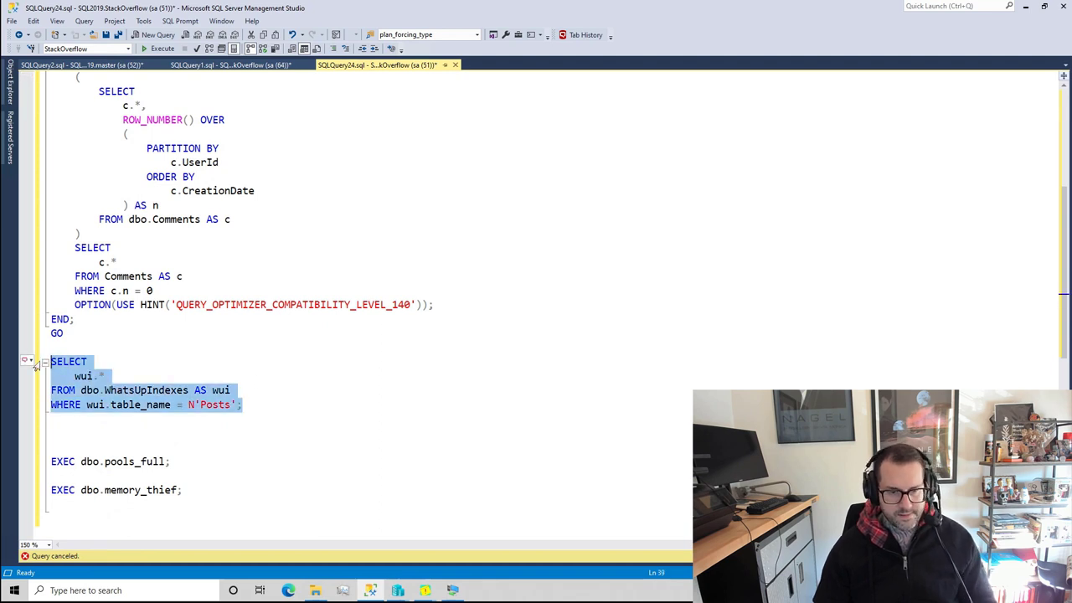
left_click(163, 47)
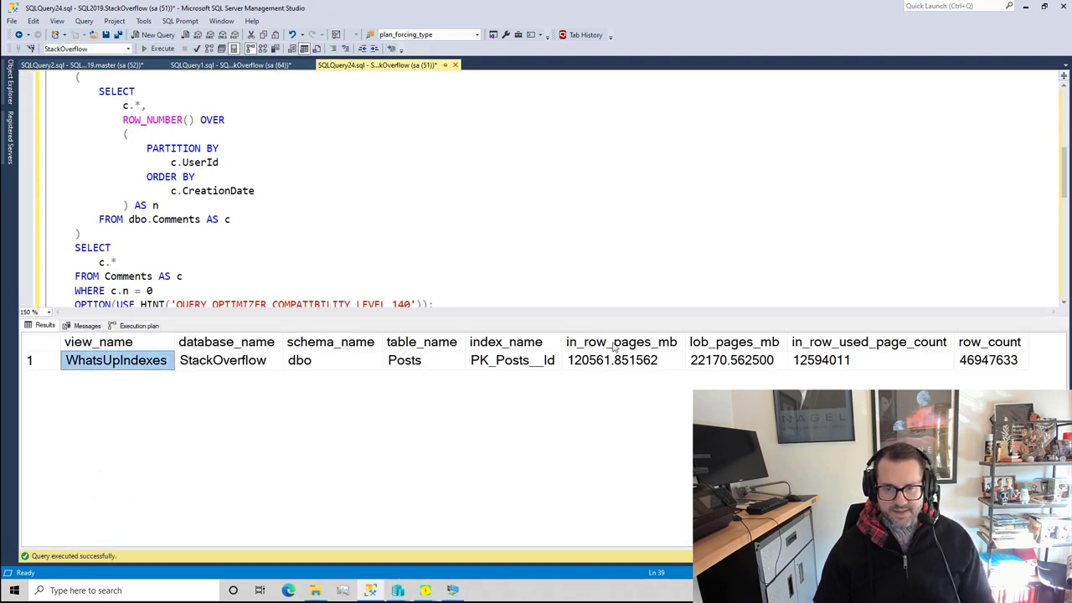
left_click(620, 358)
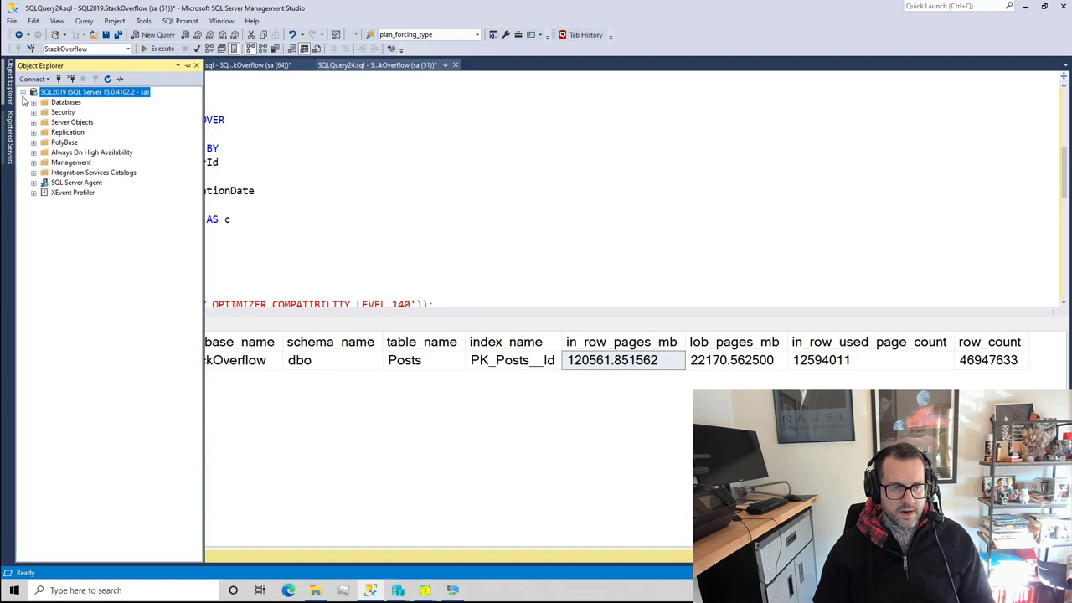
Step: View the SQL2019 server's Memory properties showing 90,112 MB max server memory
right_click(94, 91)
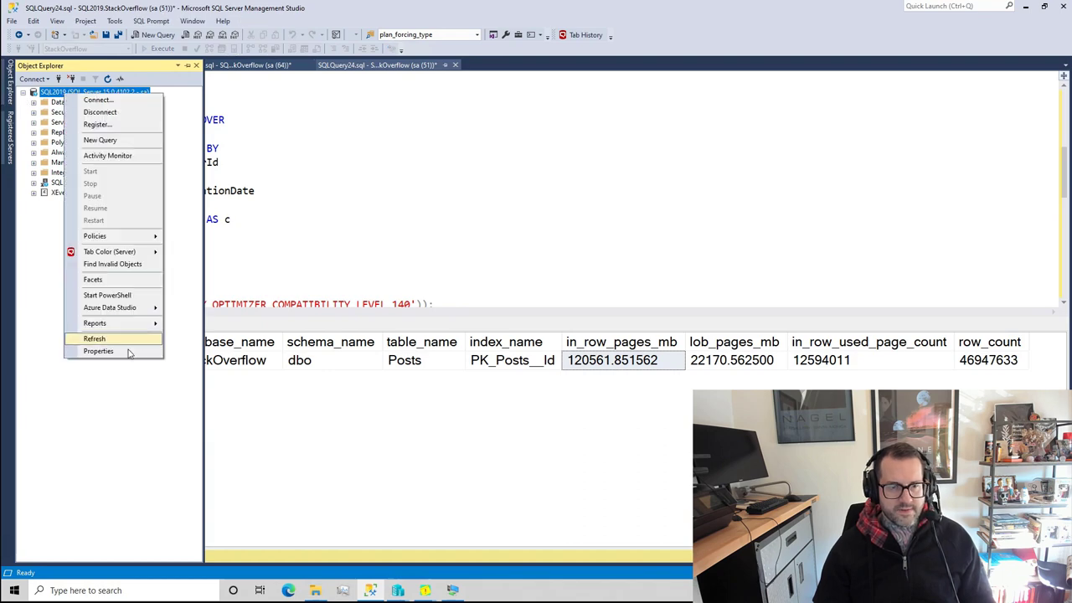
left_click(99, 352)
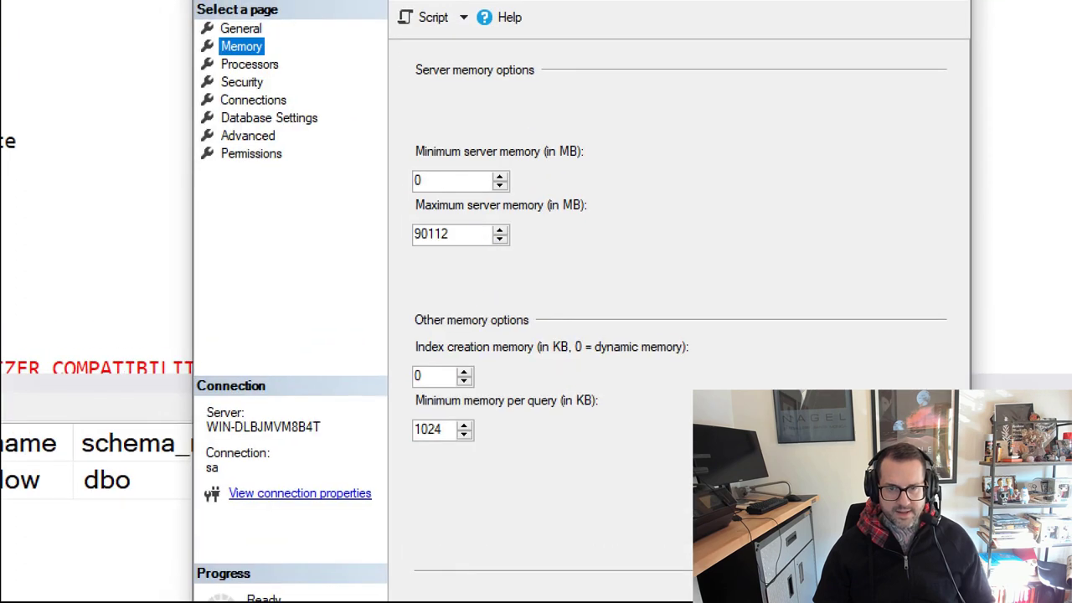
left_click(455, 234)
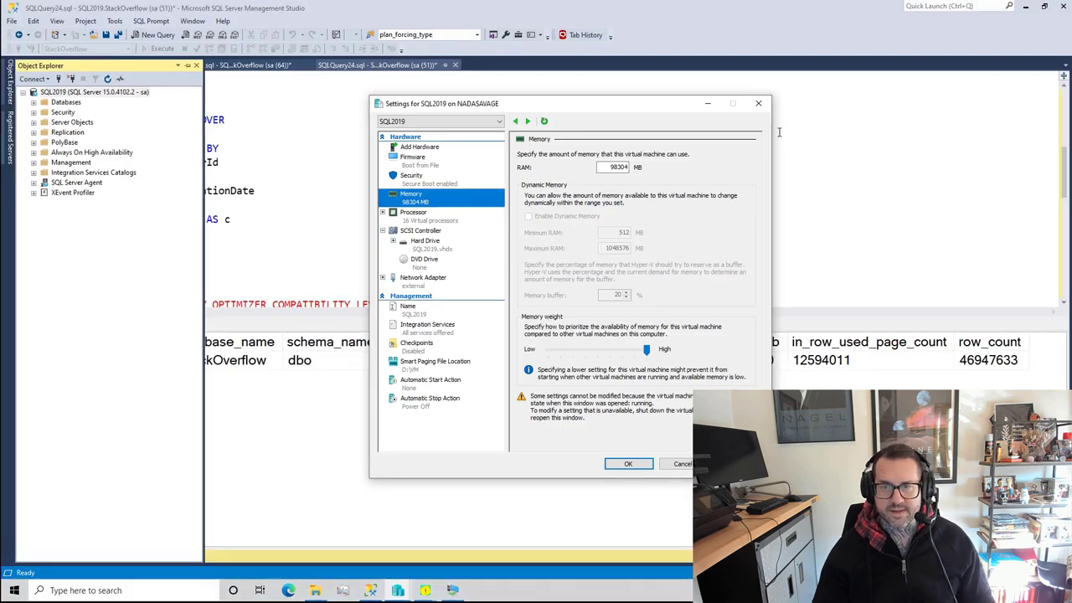
Step: Close the SQL2019 VM settings and return to the sp_PressureDetector results (85.93 GB buffer pool)
left_click(681, 464)
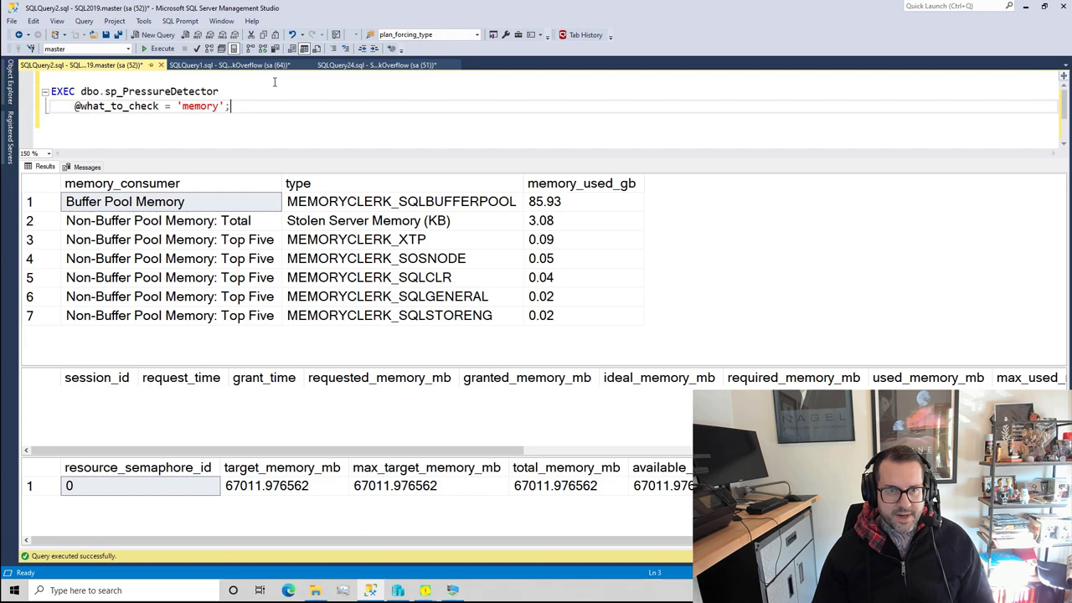
Step: Hide the baseline memory results grid with Ctrl+R, leaving only the query
left_click(231, 65)
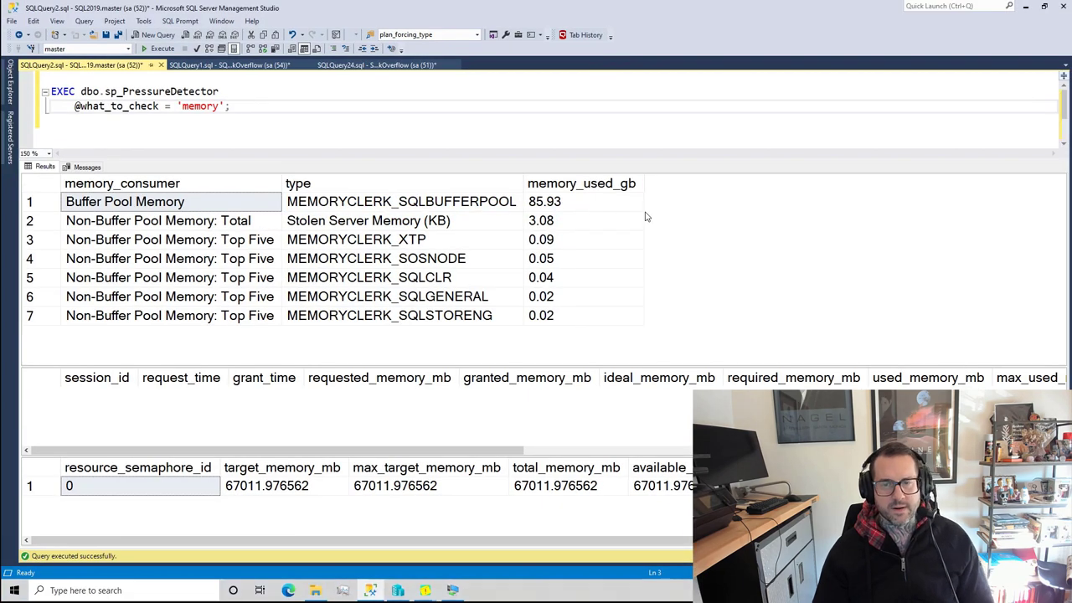
left_click(231, 105)
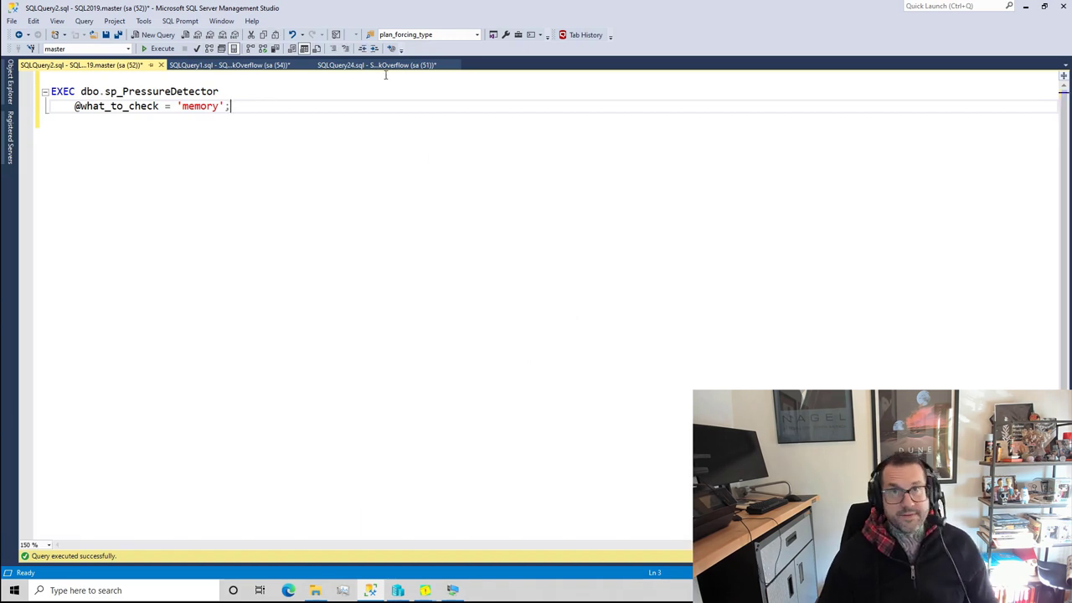
left_click(377, 66)
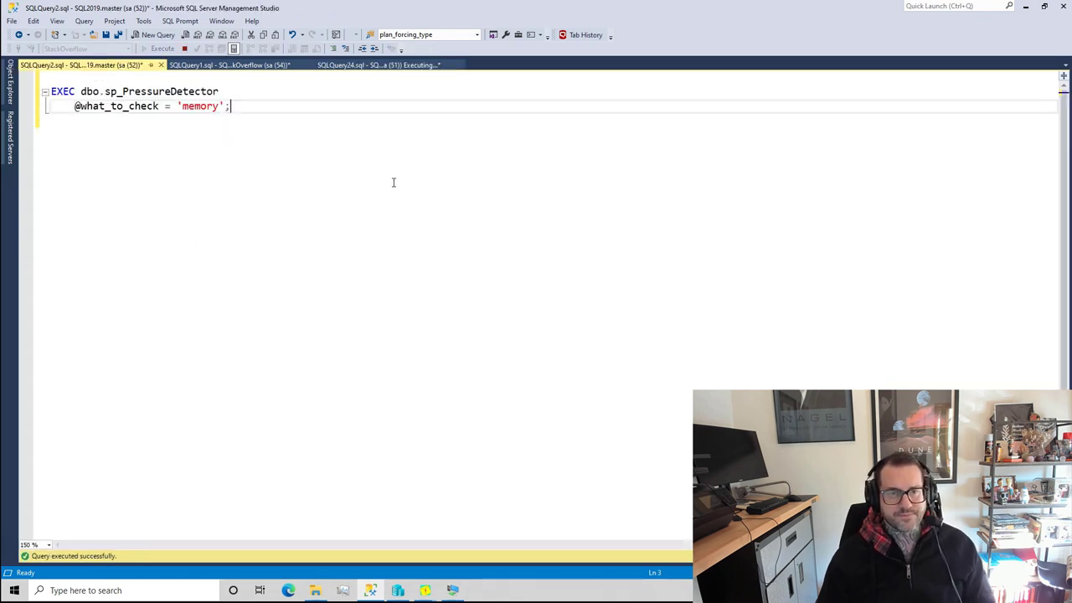
left_click(161, 47)
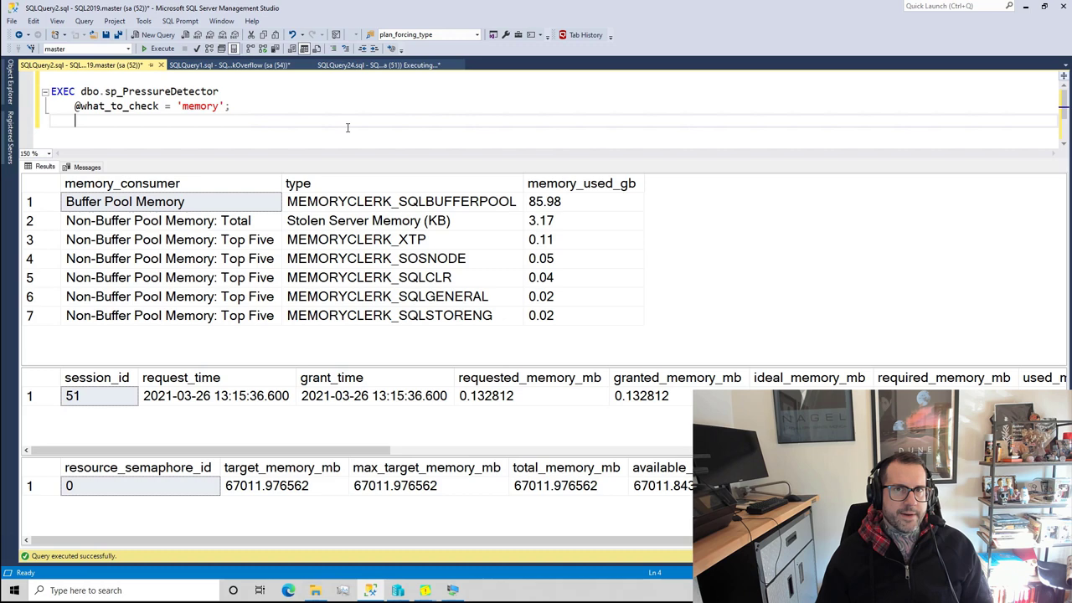
left_click(161, 47)
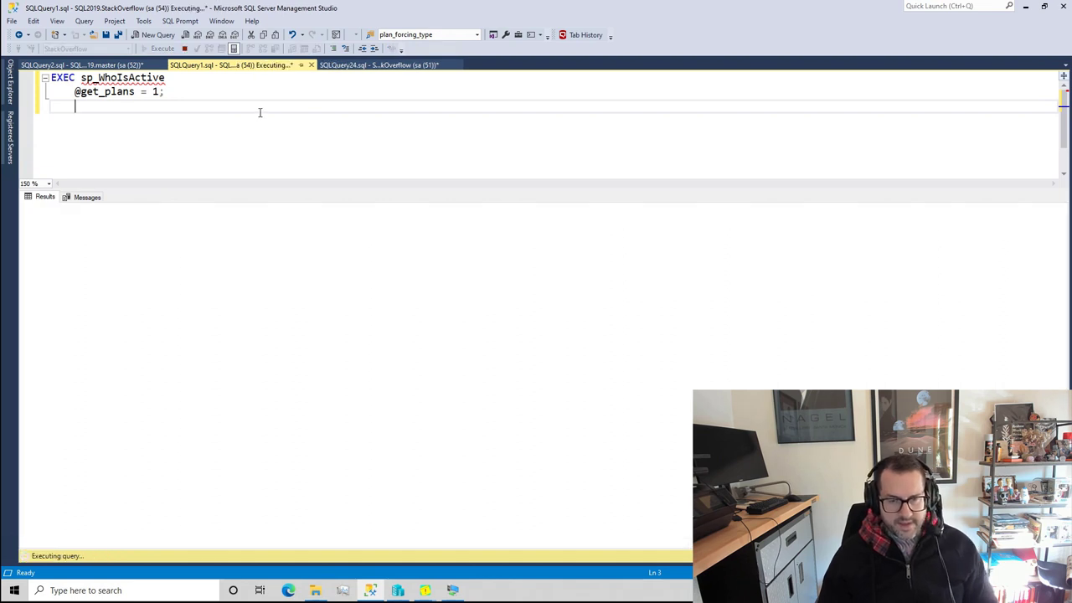
Step: Start EXEC dbo.memory_thief in the StackOverflow tab after pools_full returns 46947633 records
left_click(377, 65)
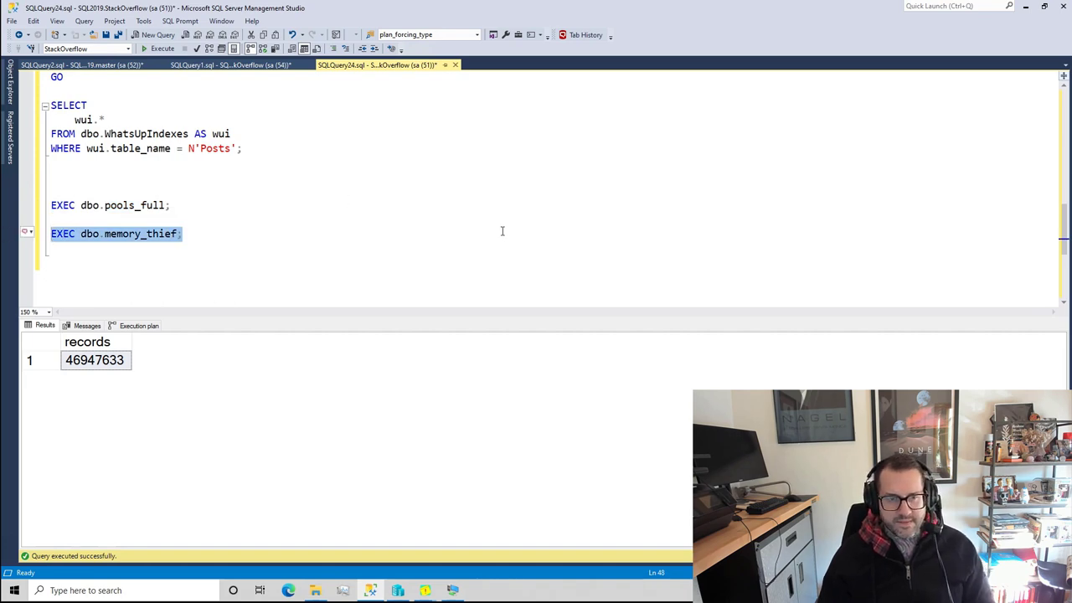
left_click(84, 66)
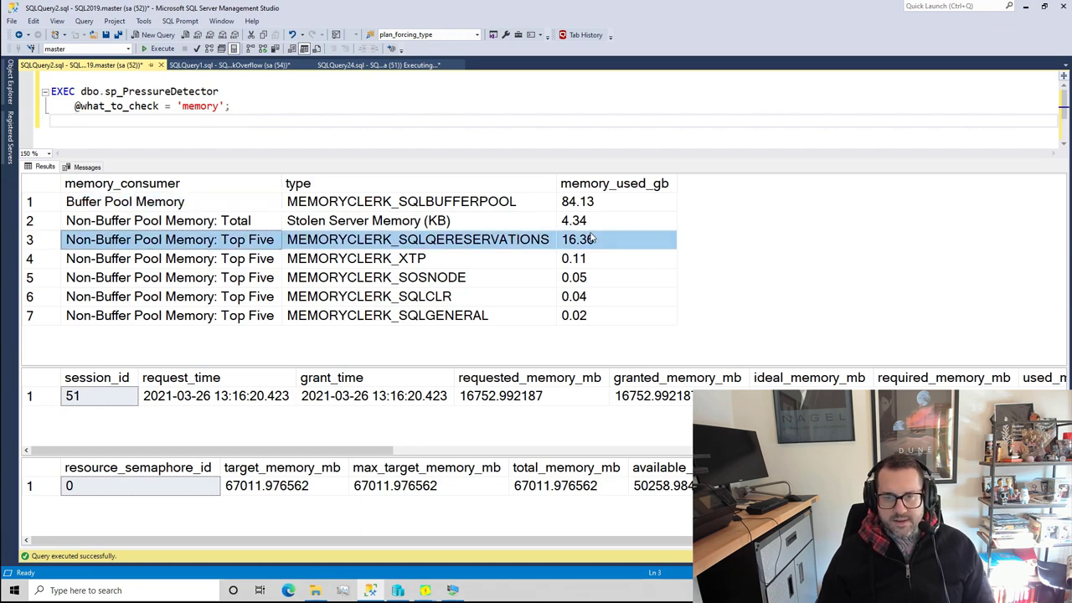
mouse_move(613, 245)
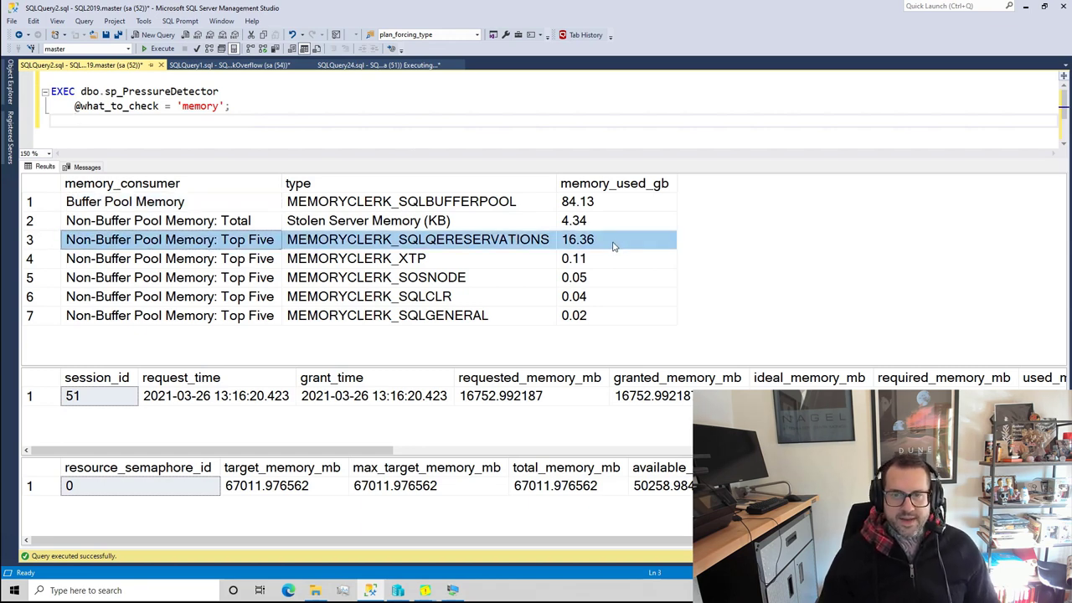
left_click(613, 201)
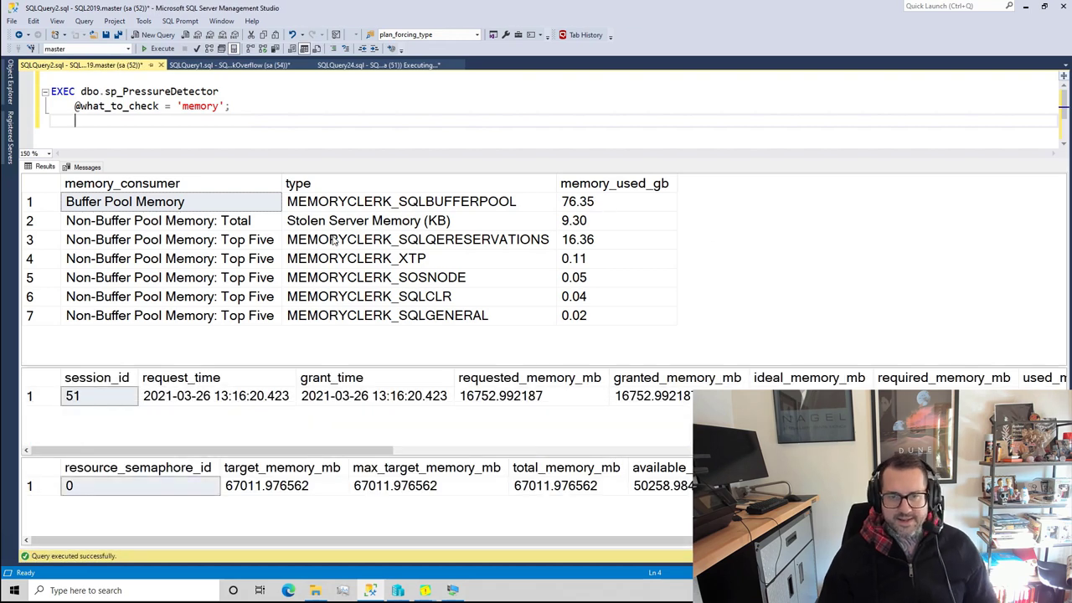
left_click(168, 221)
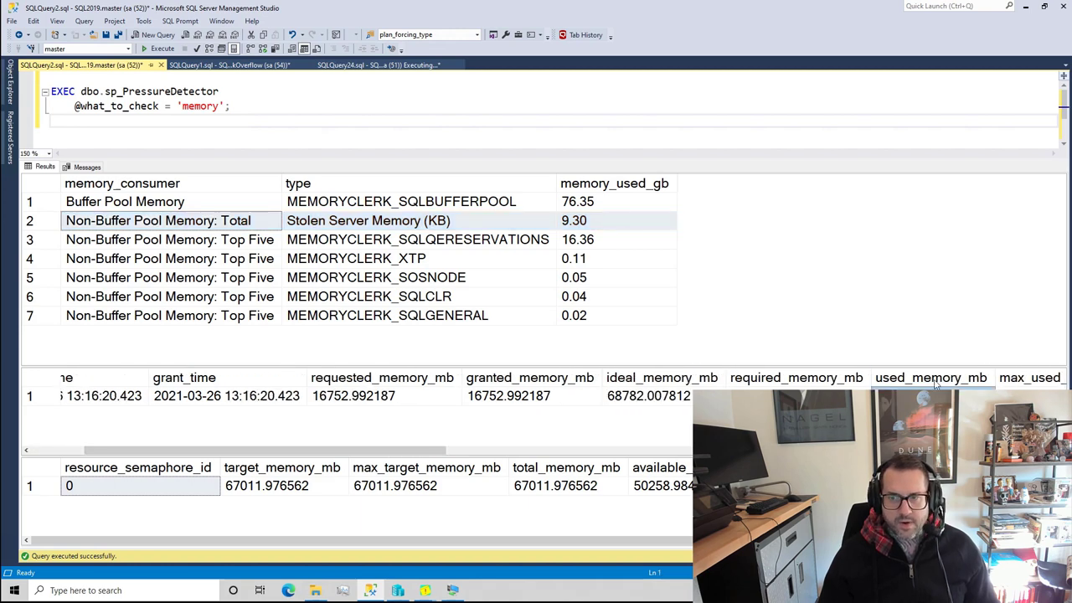
mouse_move(535, 372)
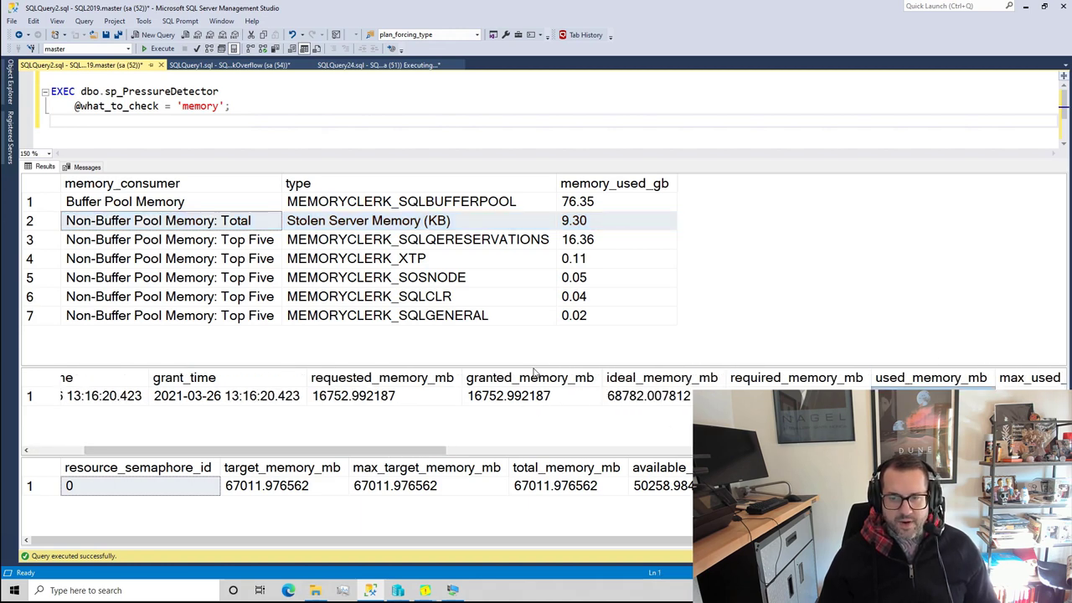
left_click(509, 395)
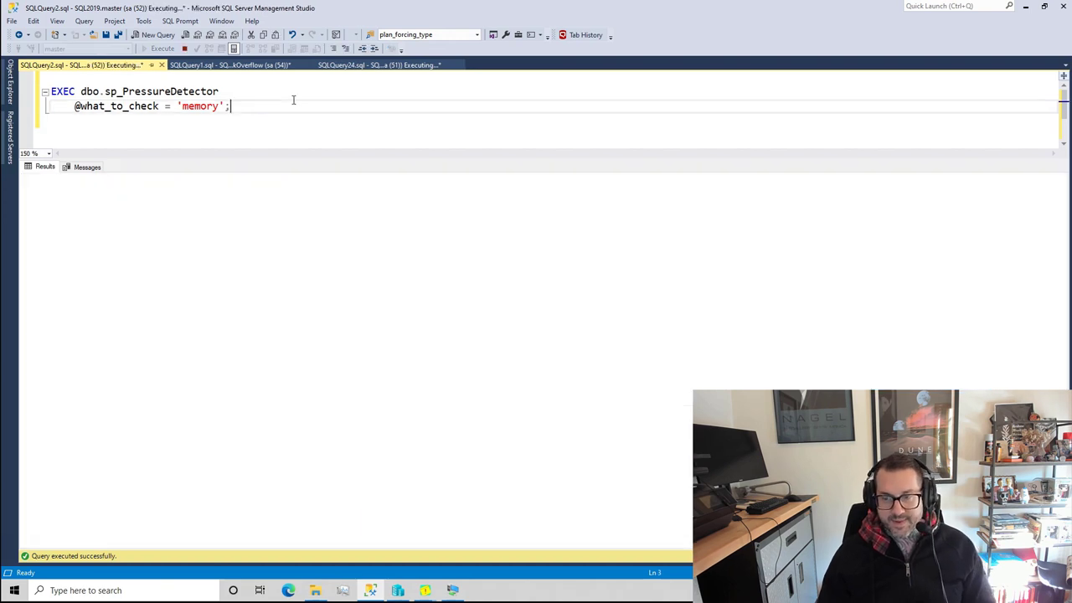
left_click(163, 47)
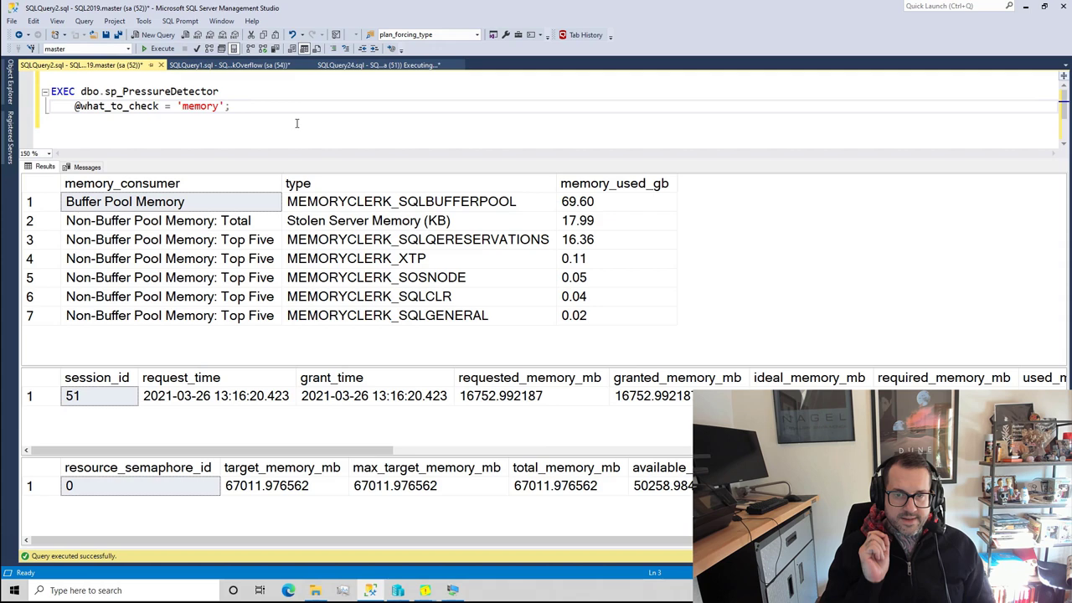
left_click(162, 47)
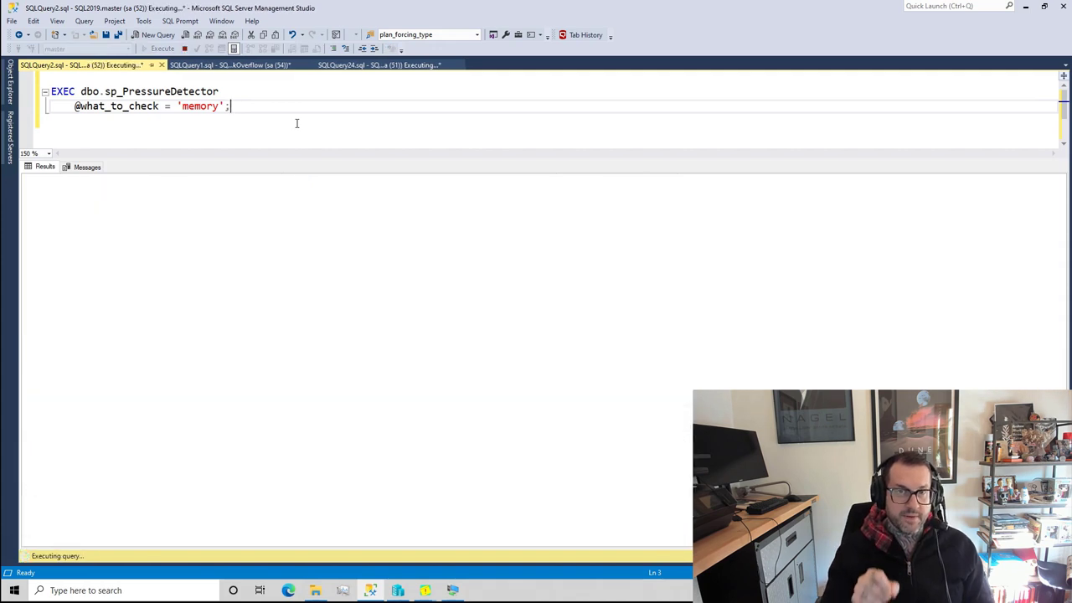
left_click(162, 47)
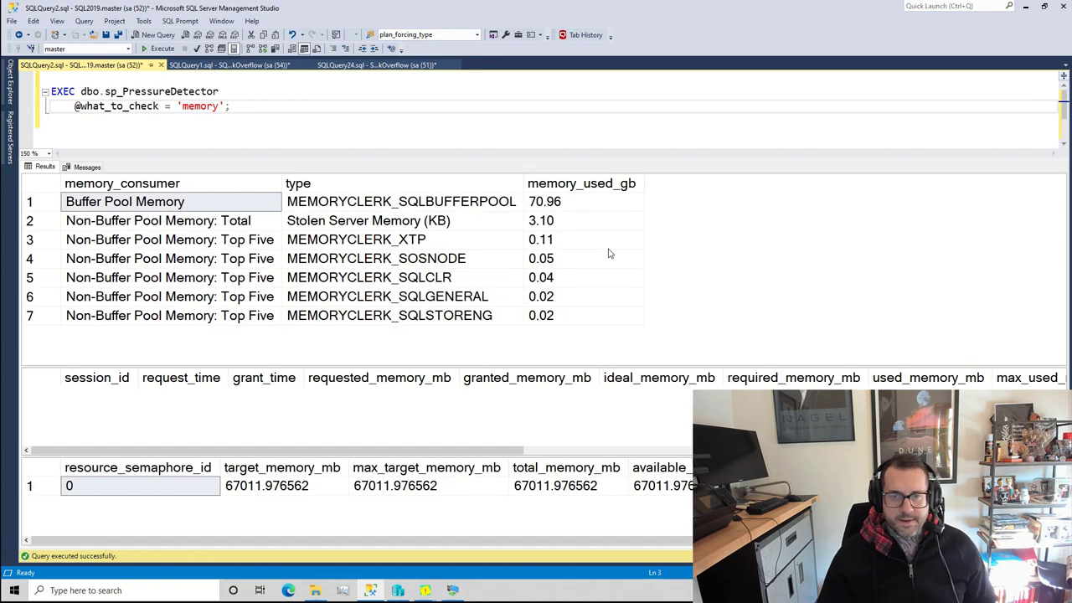
left_click(583, 221)
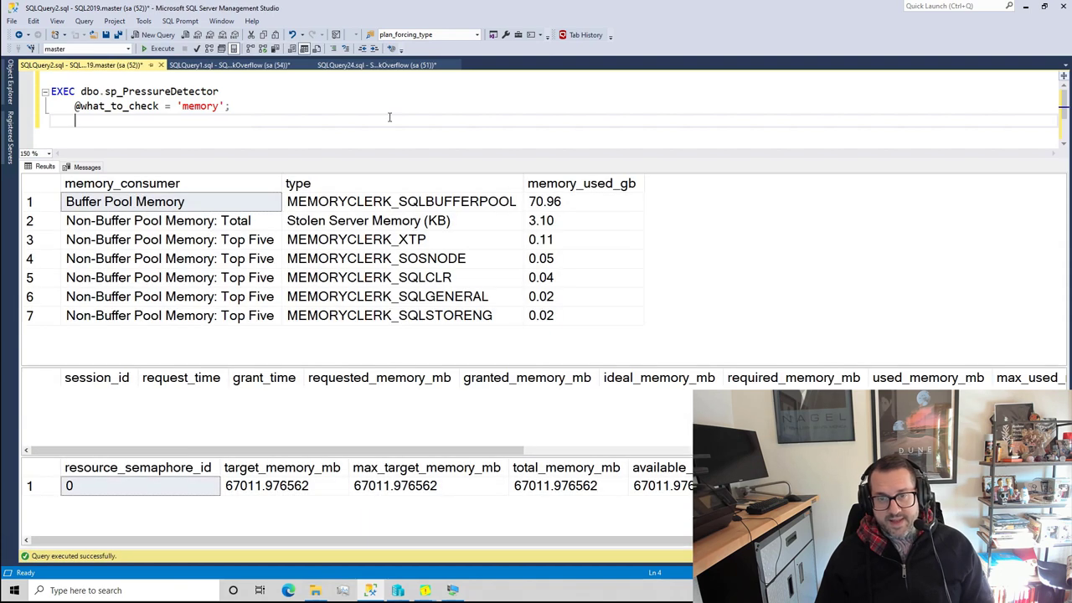
mouse_move(586, 201)
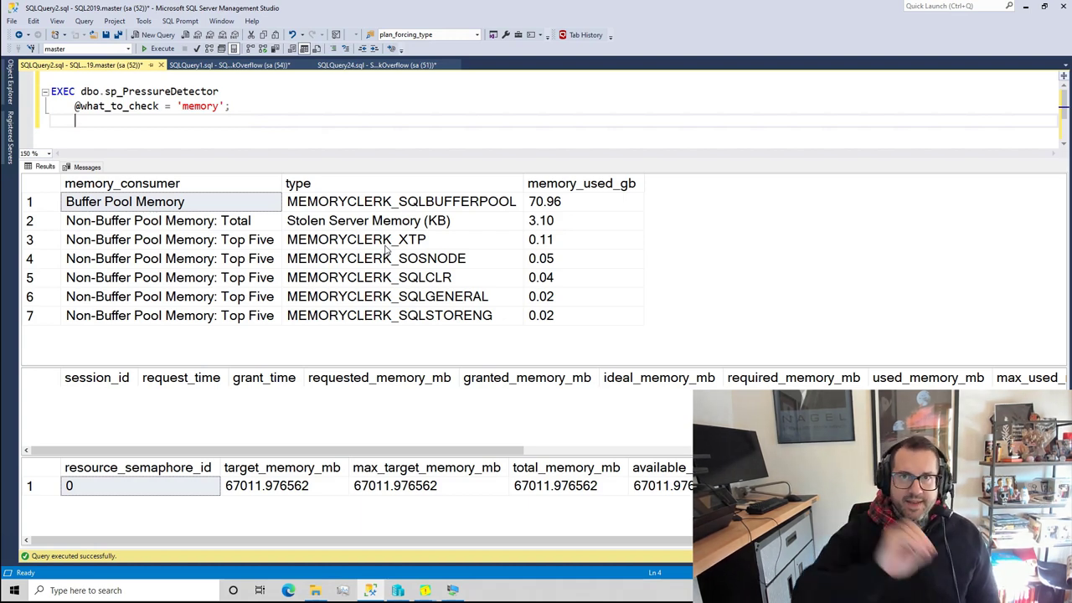
mouse_move(550, 529)
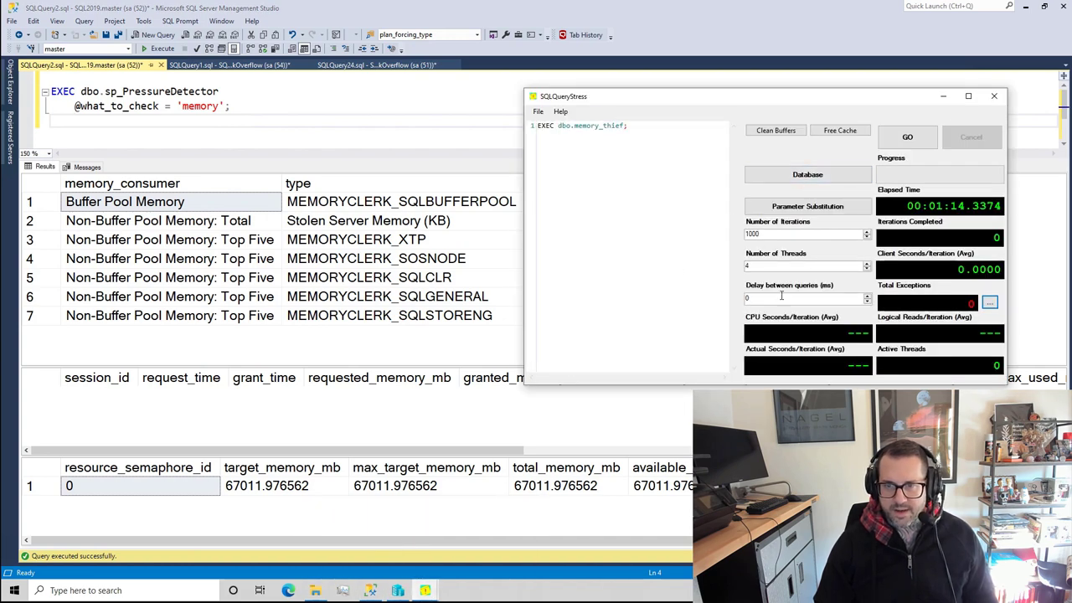
Step: Check the SQLQueryStress memory_thief session running on 4 threads
left_click(804, 265)
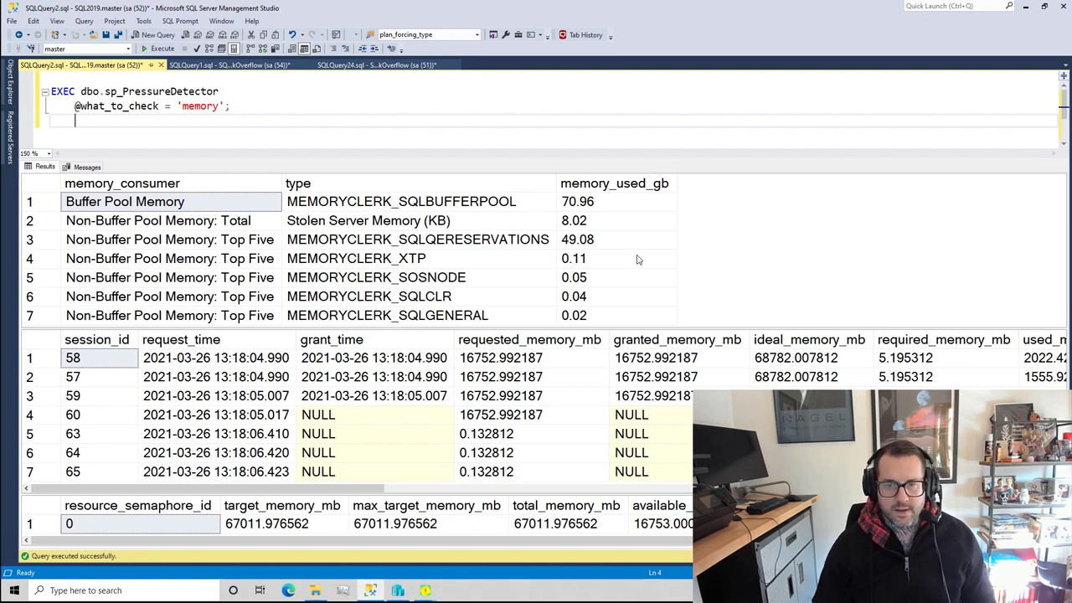
Step: Rerun sp_PressureDetector twice as stolen memory climbs from 15.94 GB with session 60 still waiting
left_click(617, 240)
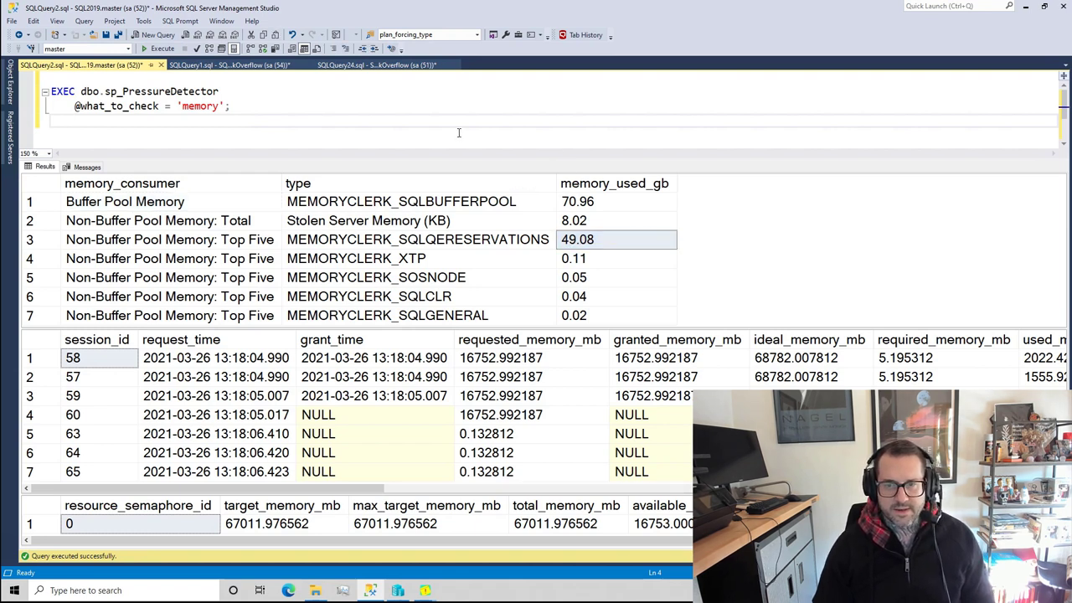
left_click(162, 47)
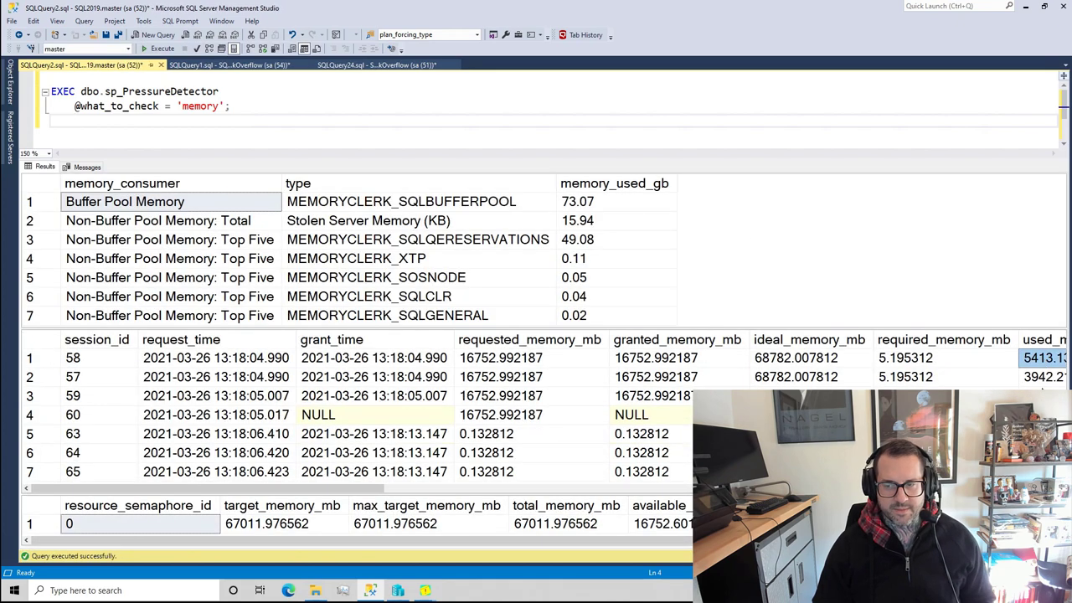
scroll("right", 3)
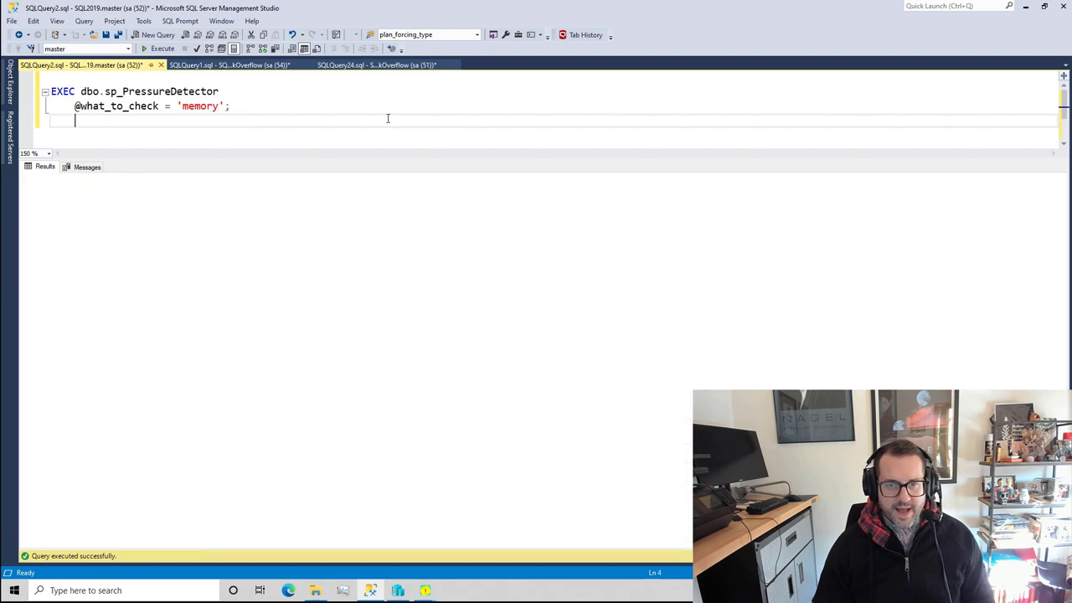
left_click(161, 47)
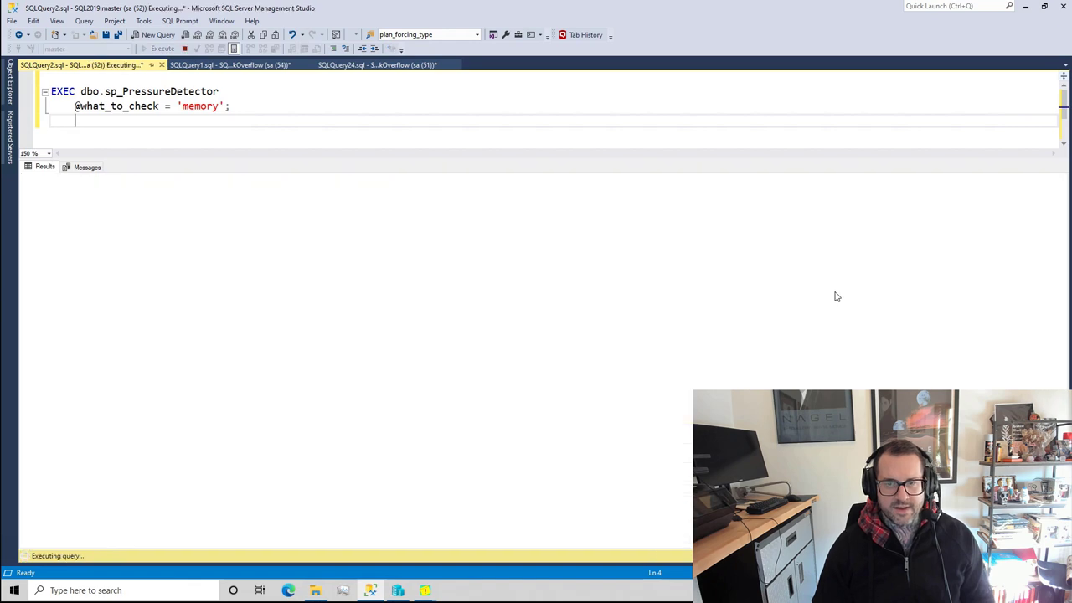
mouse_move(727, 270)
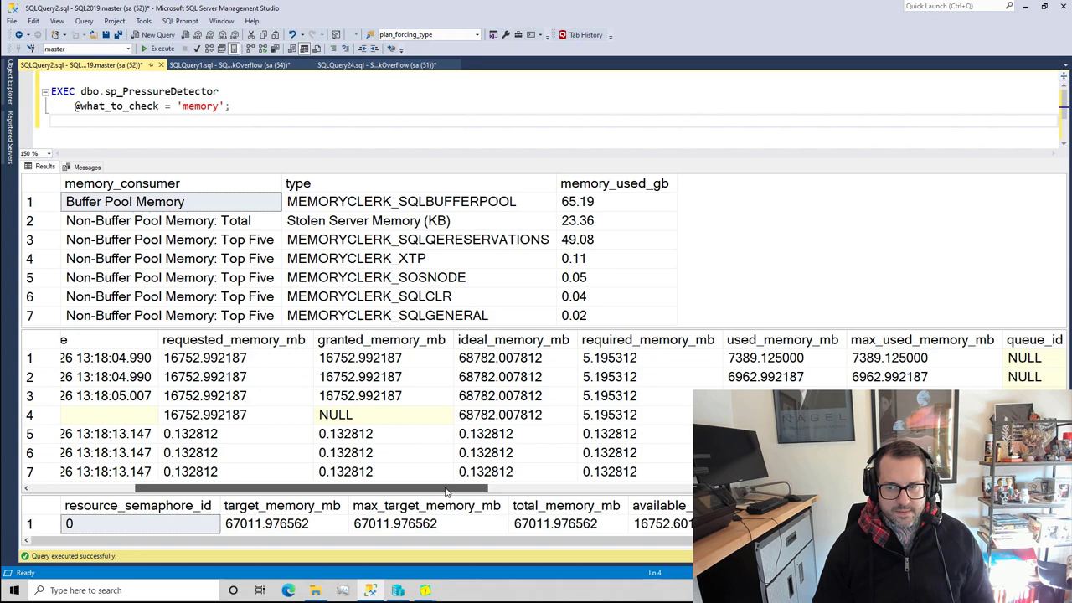
Step: Inspect the grants grid showing one queued request's wait details at 38.85 GB stolen memory
scroll("right", 3)
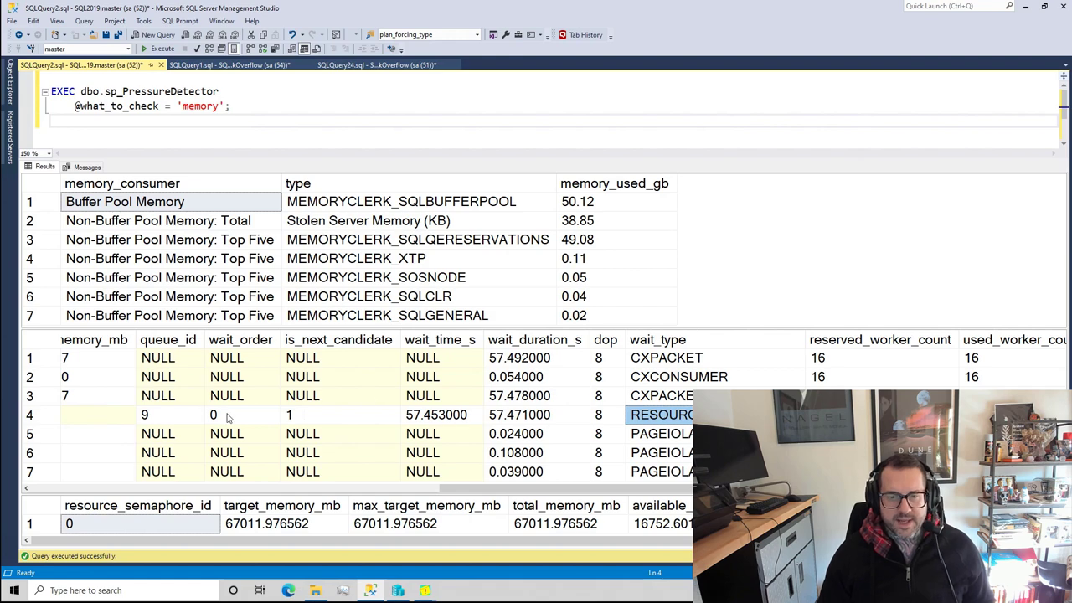
left_click(215, 415)
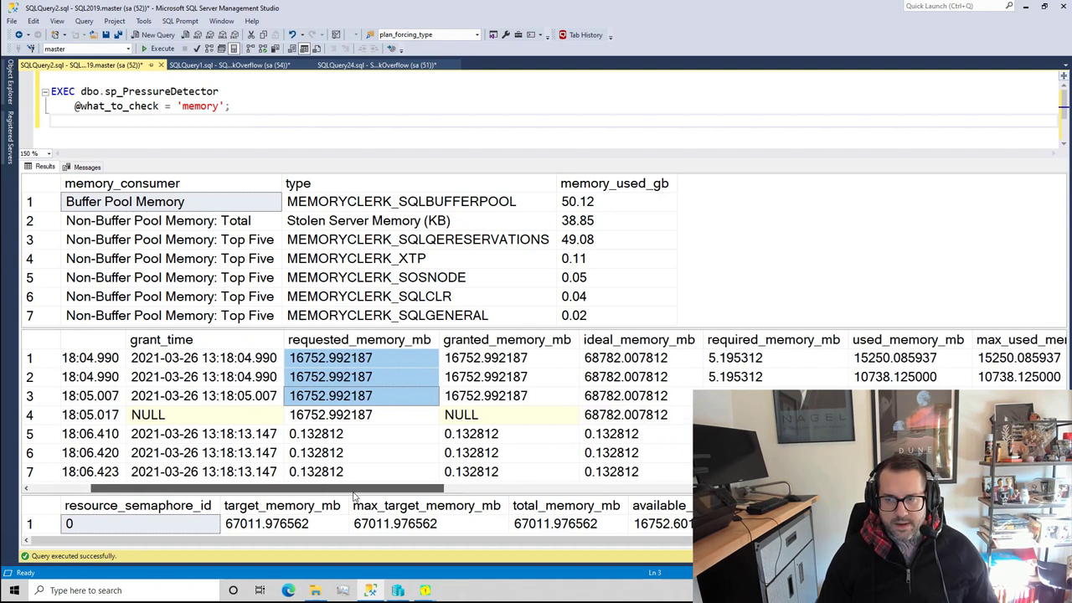
Step: Review the requested_memory_mb values, then hide the results pane with Ctrl+R
scroll("right", 3)
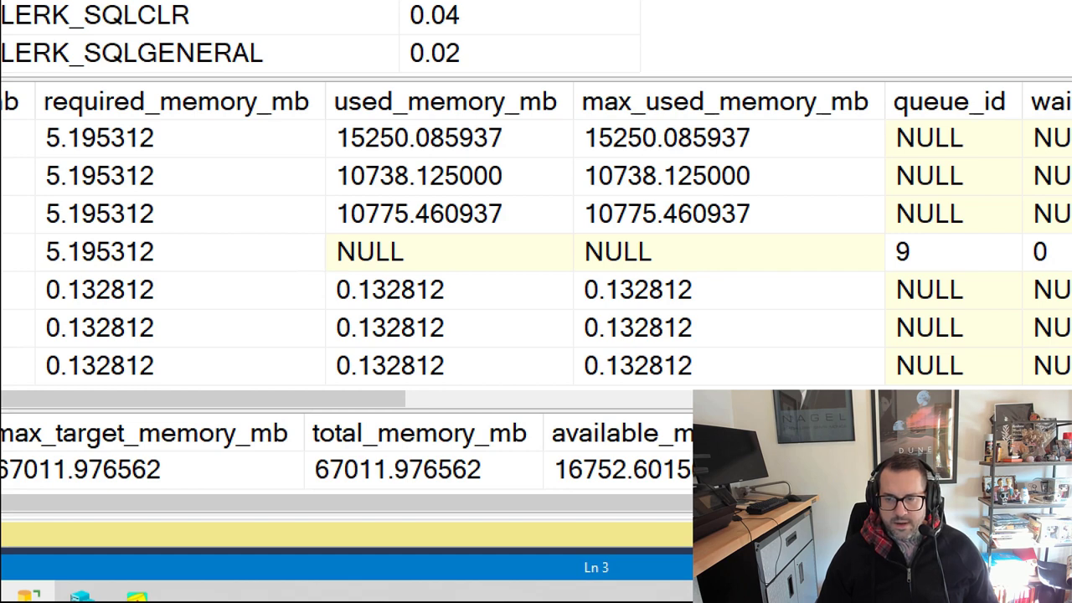
left_click(616, 451)
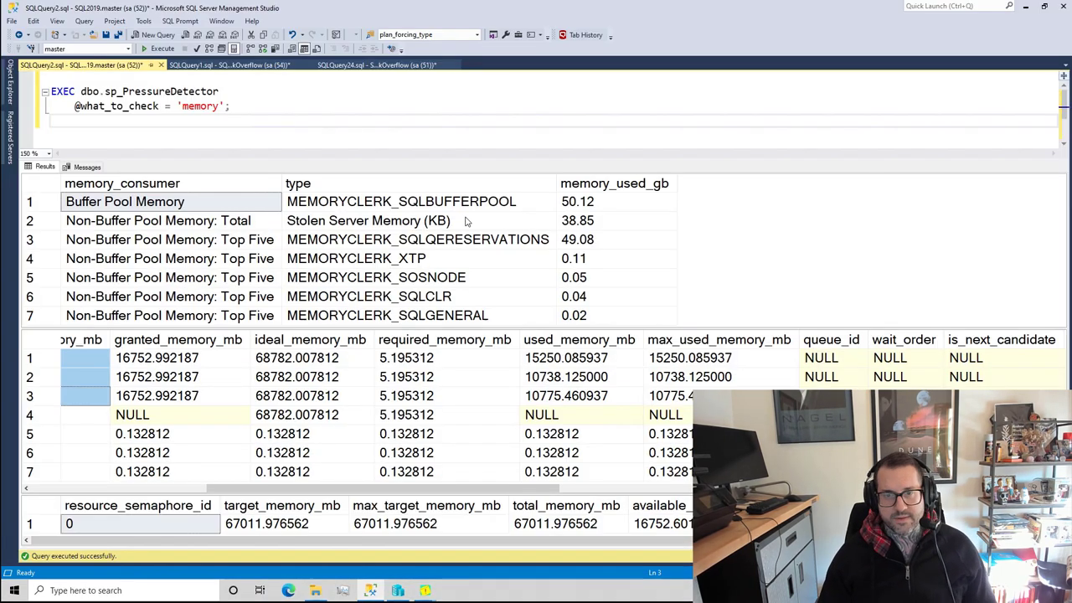
left_click(162, 47)
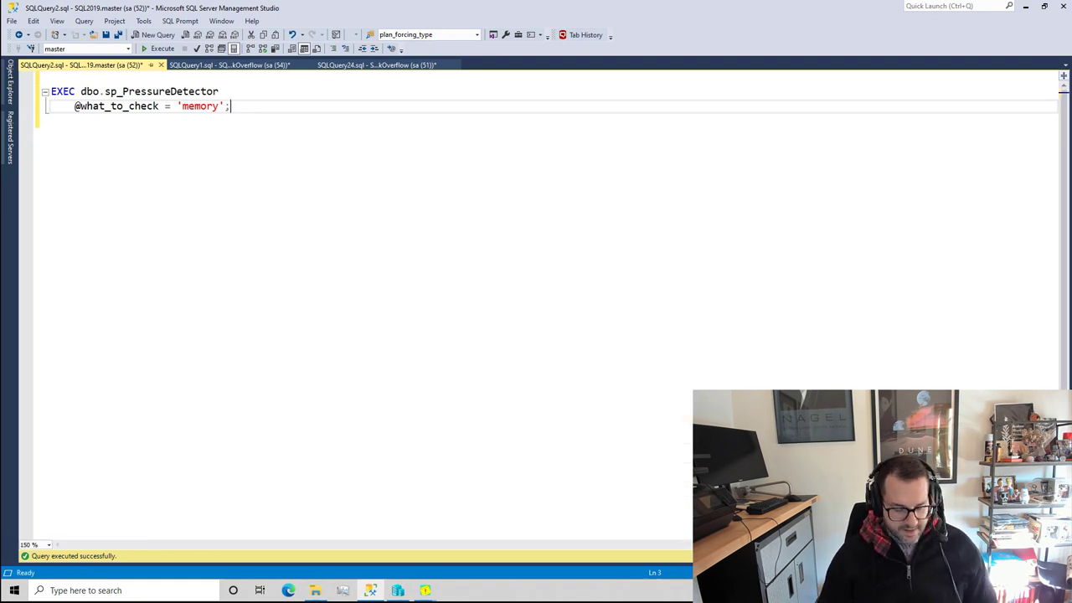
left_click(162, 47)
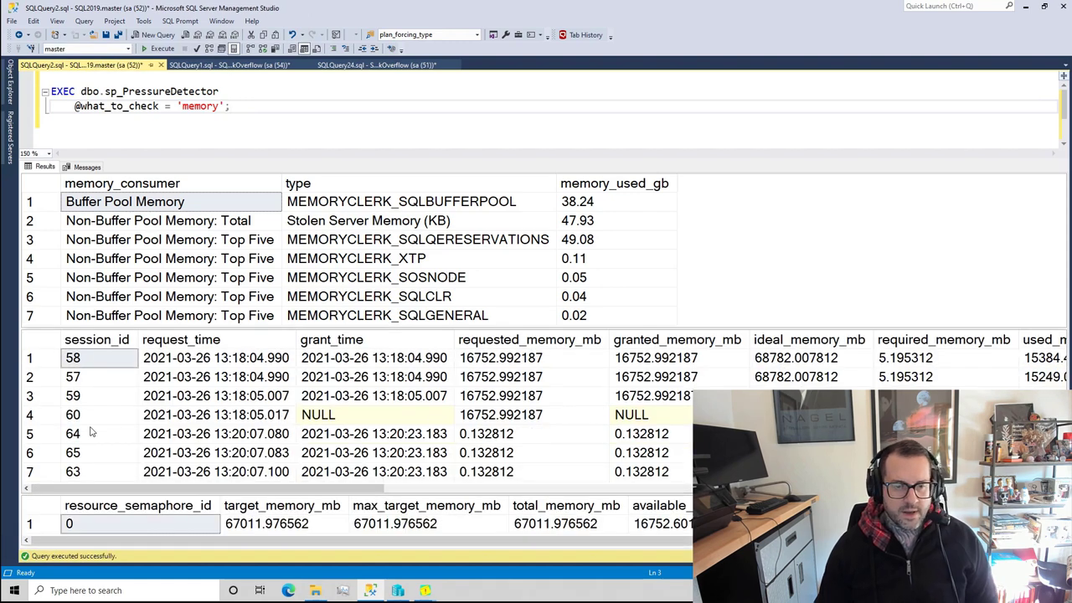
left_click(74, 416)
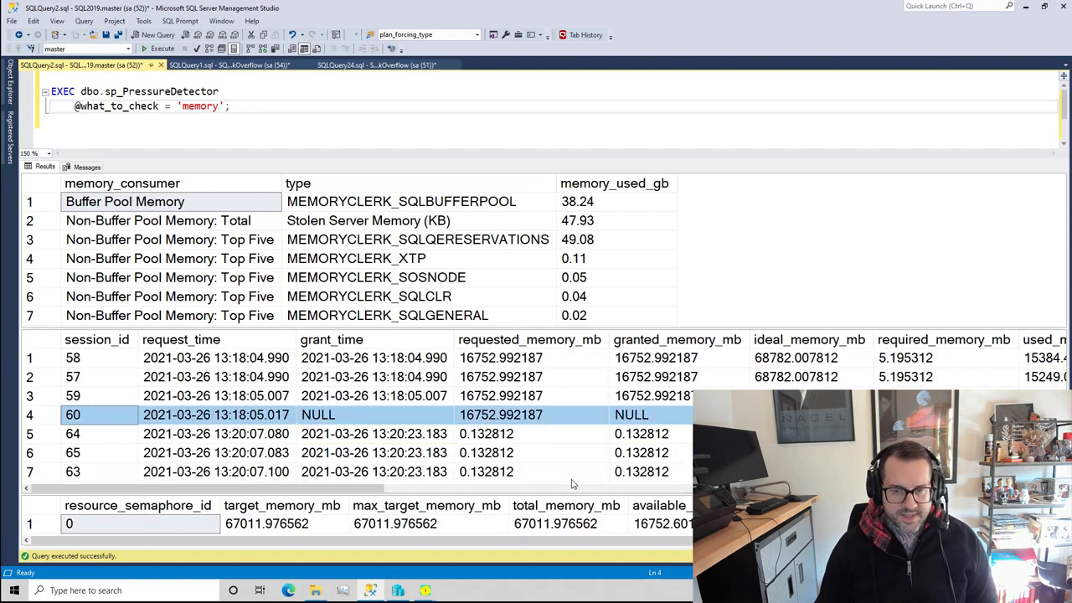
left_click(576, 201)
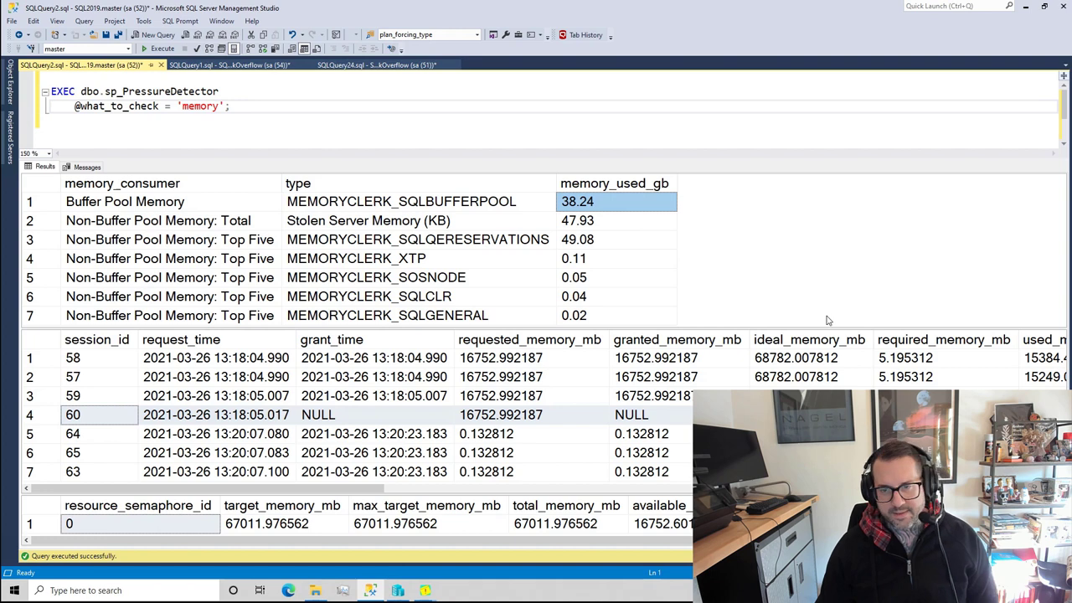
mouse_move(834, 307)
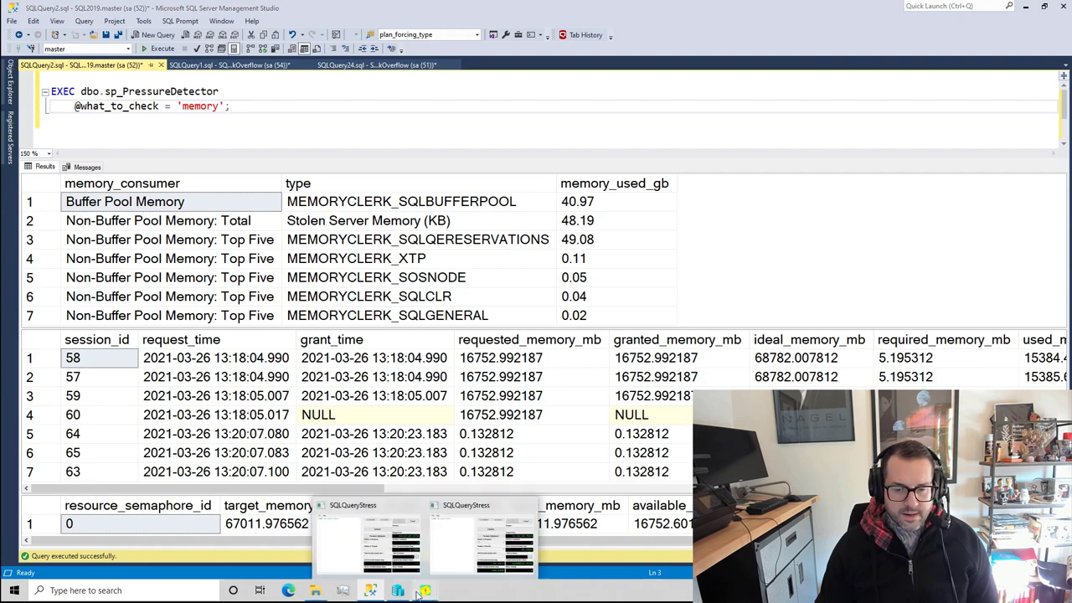
left_click(395, 590)
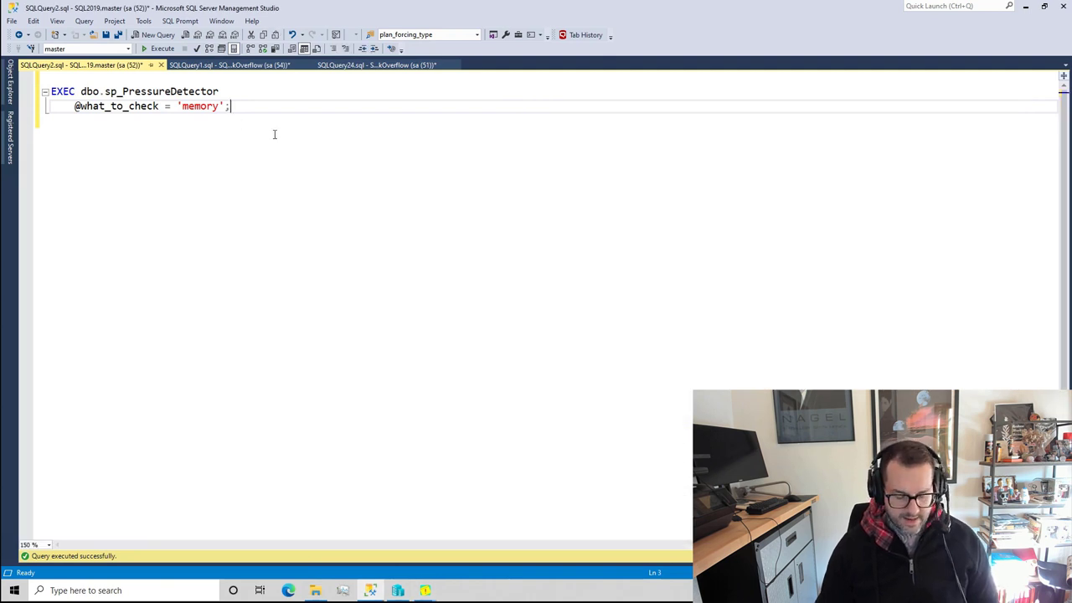
Step: Rerun sp_PressureDetector after the load: stolen memory 3.11 GB, buffer pool 41.65 GB, no grants
left_click(163, 47)
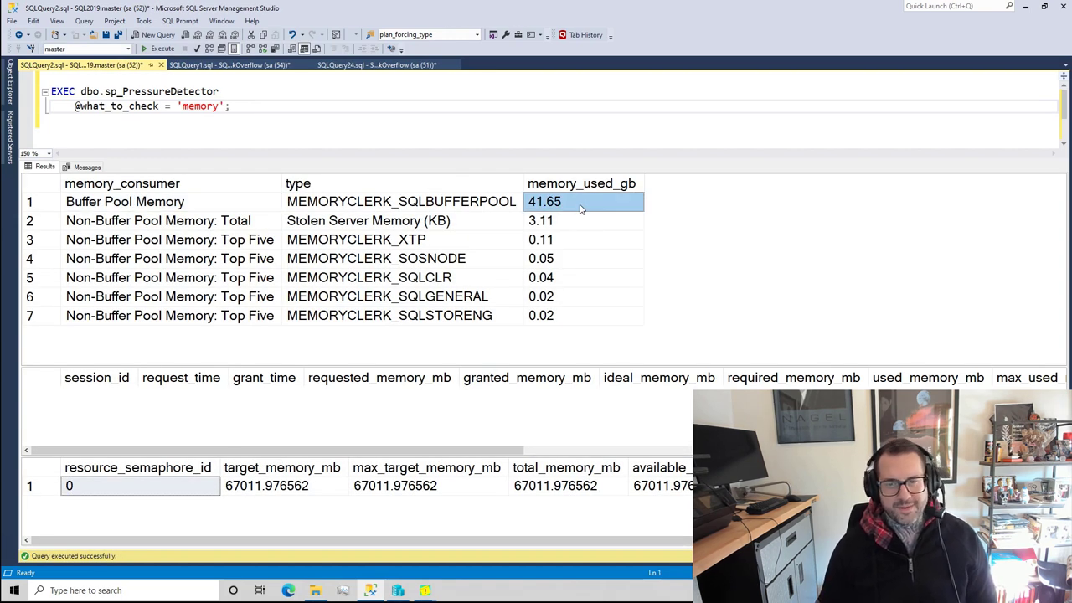
mouse_move(573, 218)
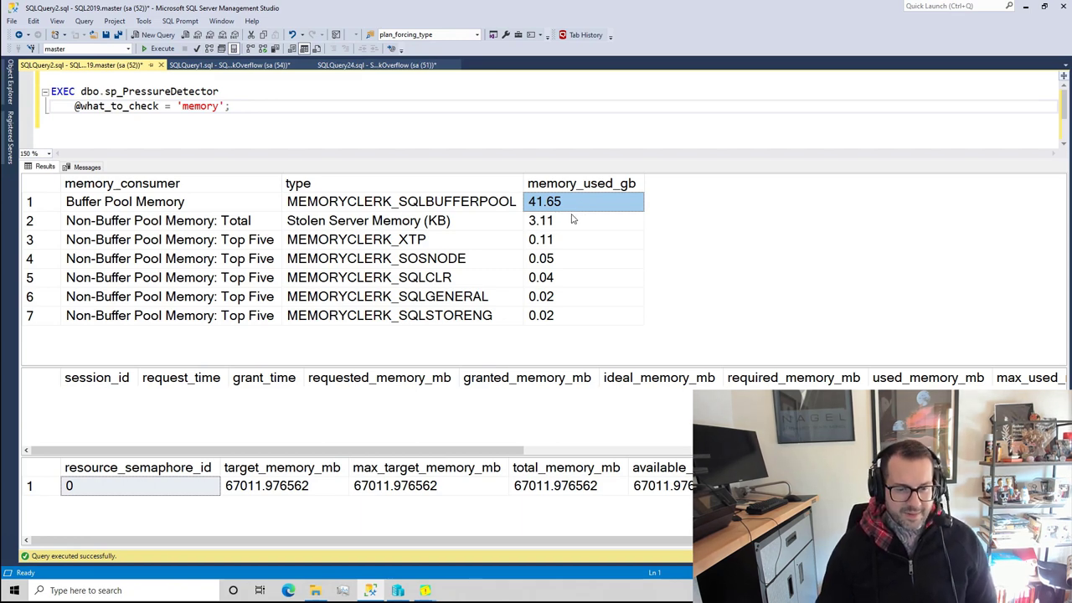
left_click(141, 486)
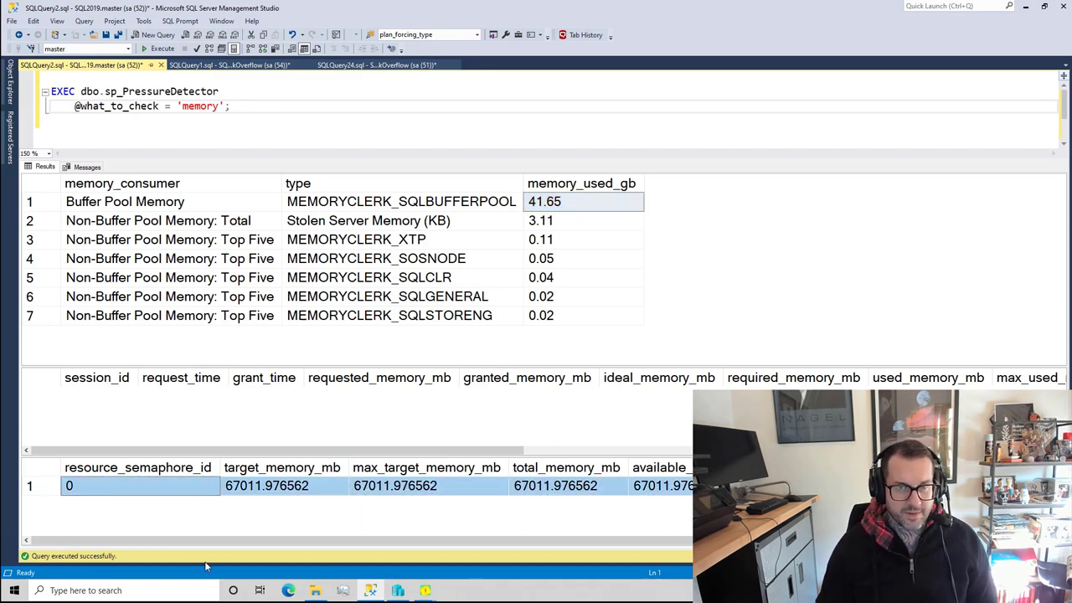
mouse_move(869, 329)
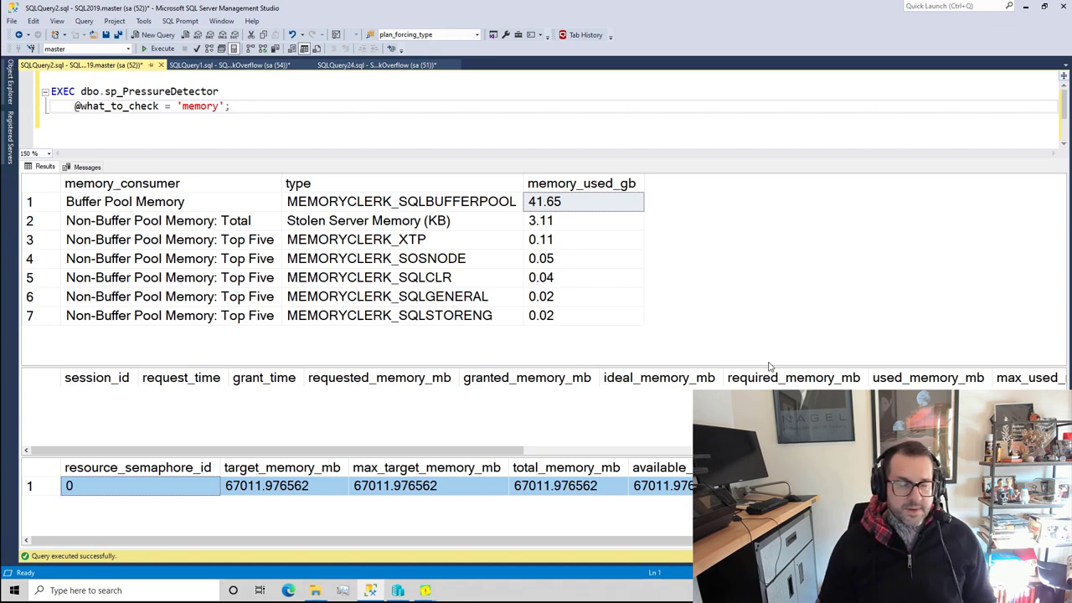
mouse_move(647, 265)
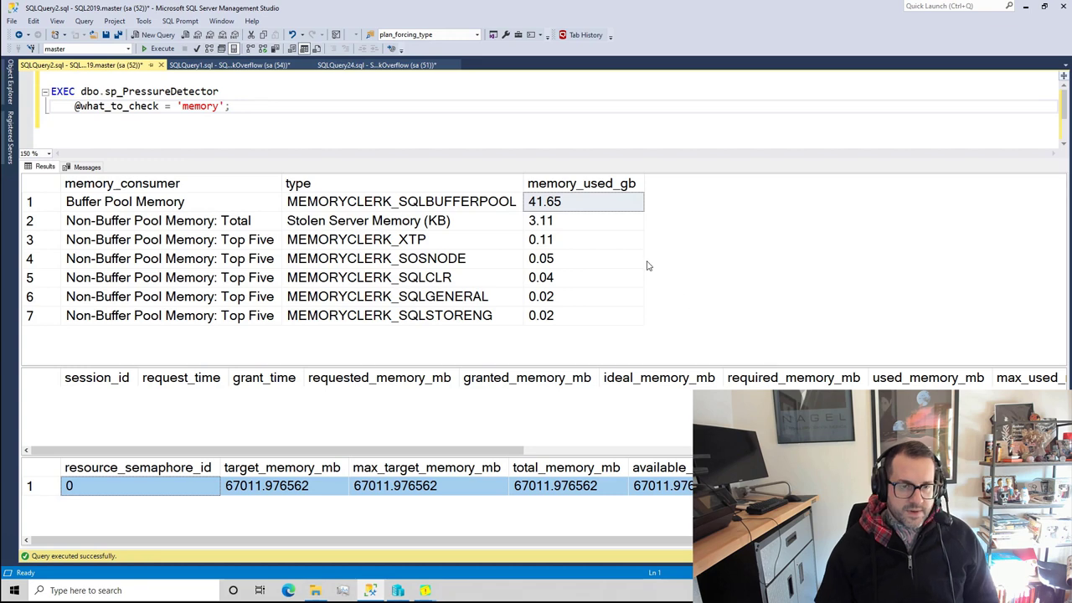